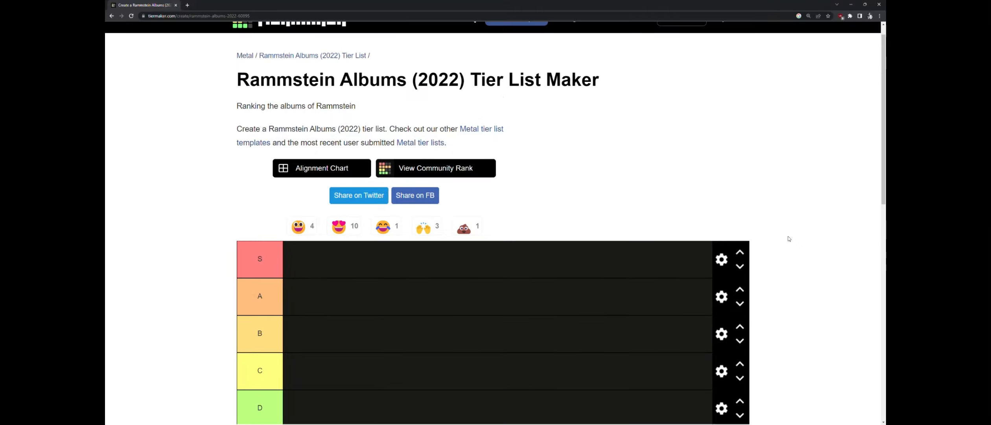
- Scroll down to the image pool and drop the orange band cover into tier B
{"action": "scroll", "scroll_direction": "down", "scroll_amount": 3}
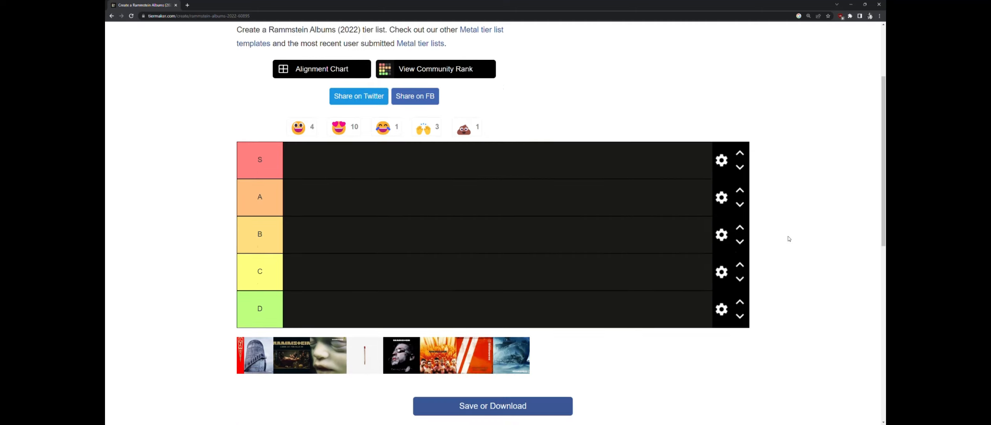
{"action": "scroll", "scroll_direction": "down", "scroll_amount": 3}
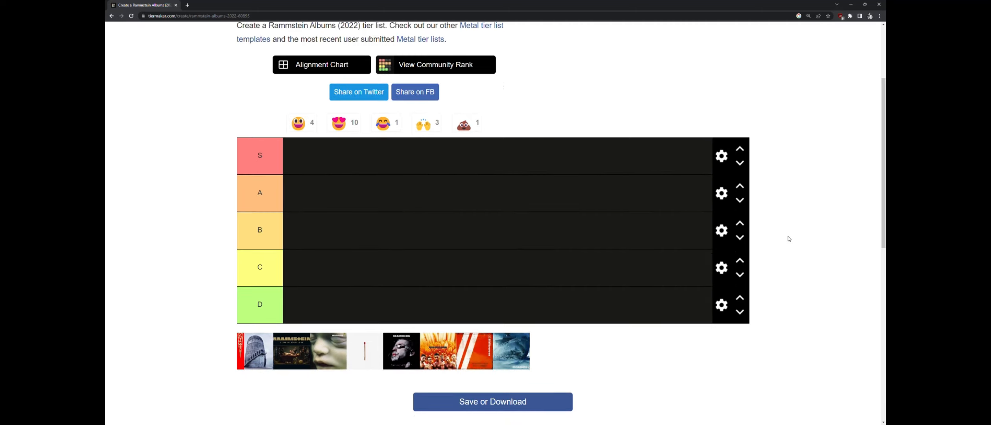
{"action": "scroll", "scroll_direction": "down", "scroll_amount": 3}
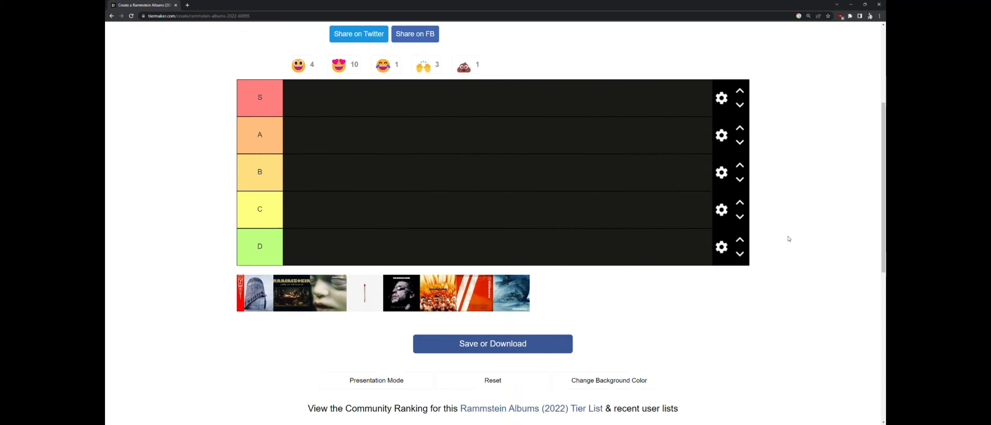
{"action": "scroll", "scroll_direction": "down", "scroll_amount": 3}
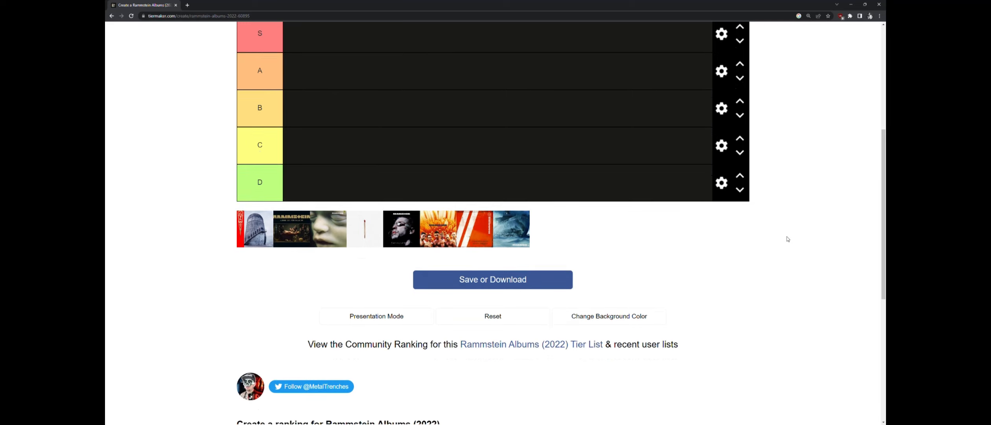
{"action": "scroll", "scroll_direction": "up", "scroll_amount": 3}
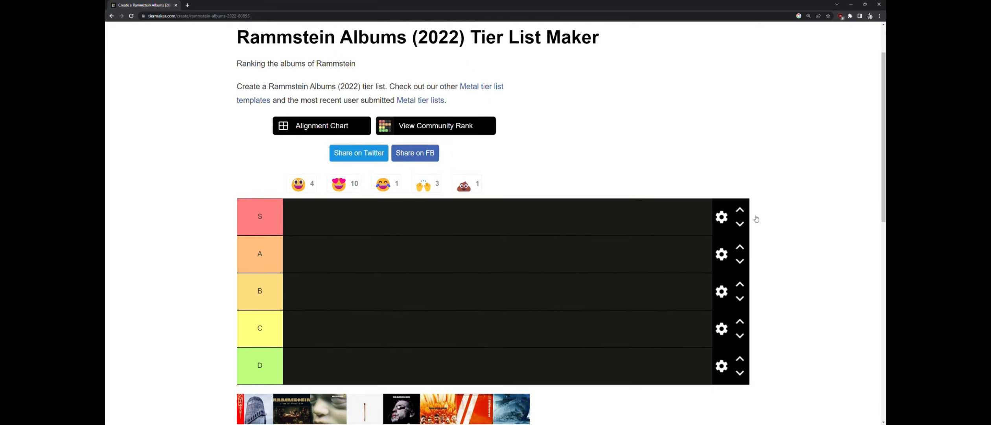
{"action": "scroll", "scroll_direction": "down", "scroll_amount": 3}
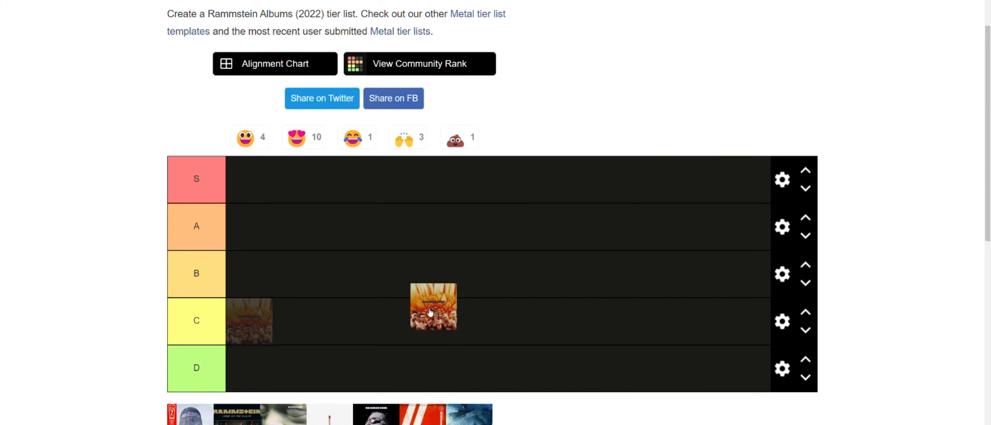
{"action": "left_click_drag", "start_coordinate": [433, 308], "coordinate": [250, 273]}
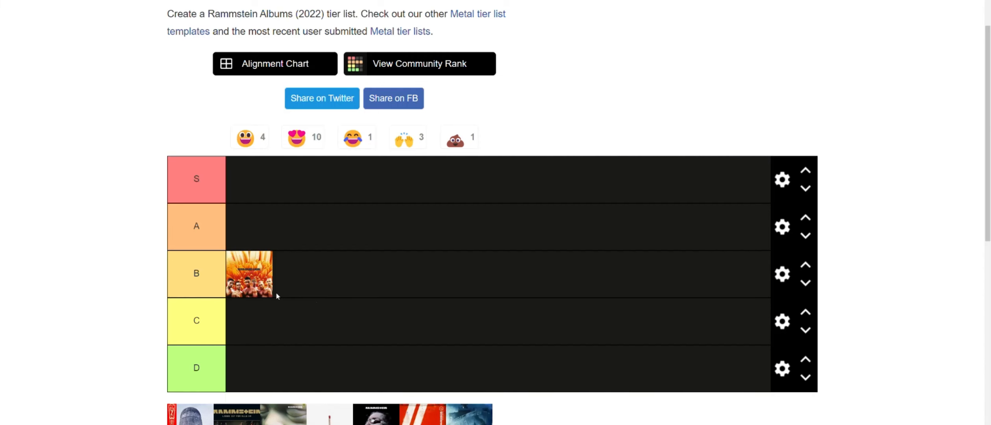
{"action": "mouse_move", "coordinate": [668, 304]}
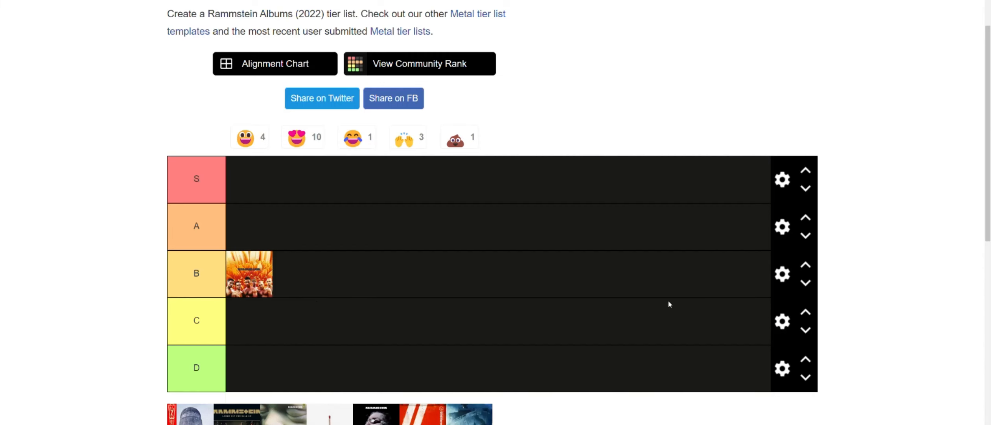
{"action": "mouse_move", "coordinate": [598, 283]}
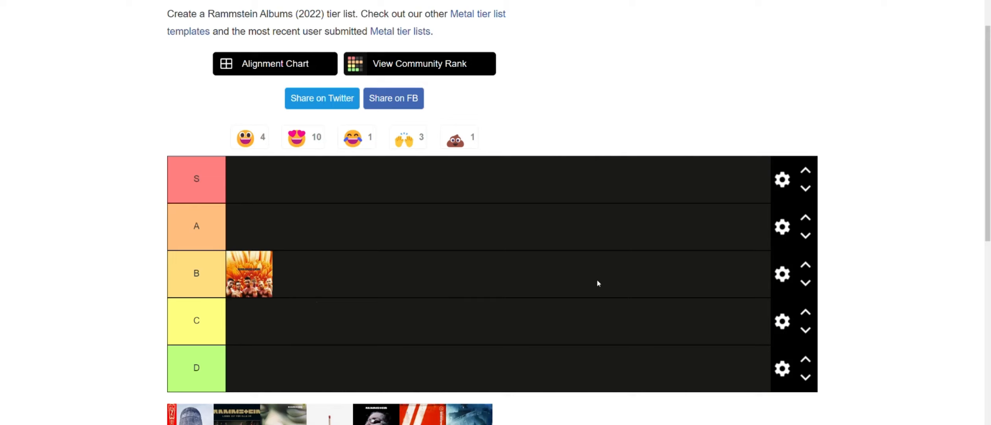
{"action": "mouse_move", "coordinate": [546, 293]}
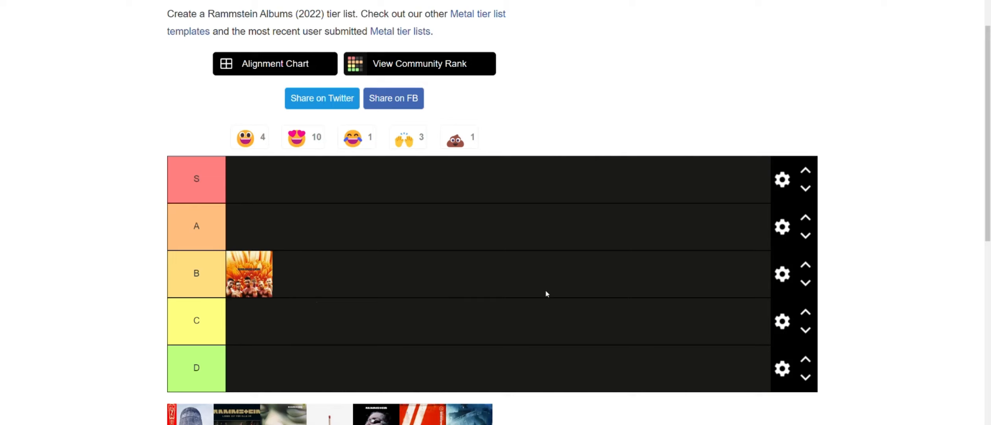
{"action": "mouse_move", "coordinate": [518, 298]}
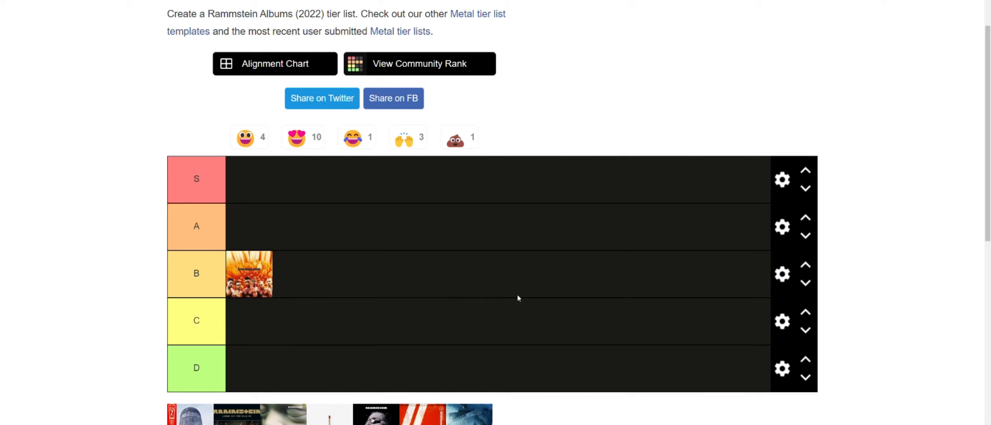
{"action": "mouse_move", "coordinate": [451, 370]}
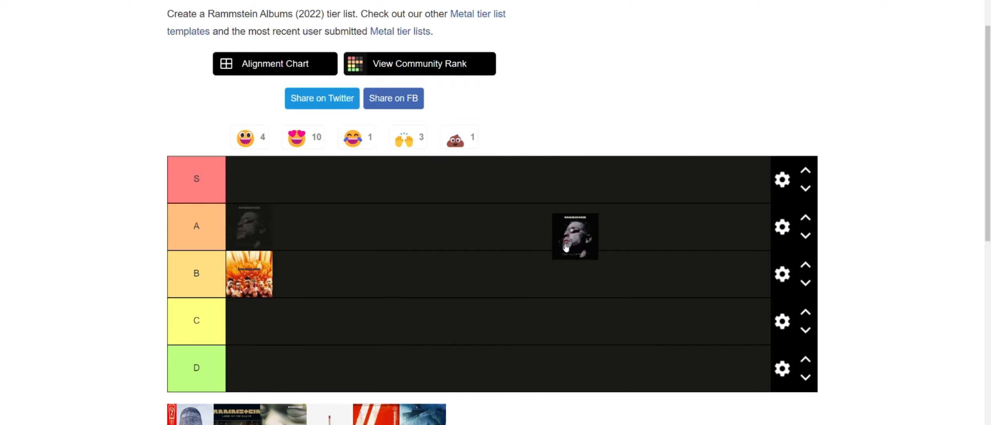
- Move the black cover with the pale face into the A tier row
{"action": "left_click_drag", "start_coordinate": [575, 237], "coordinate": [249, 226]}
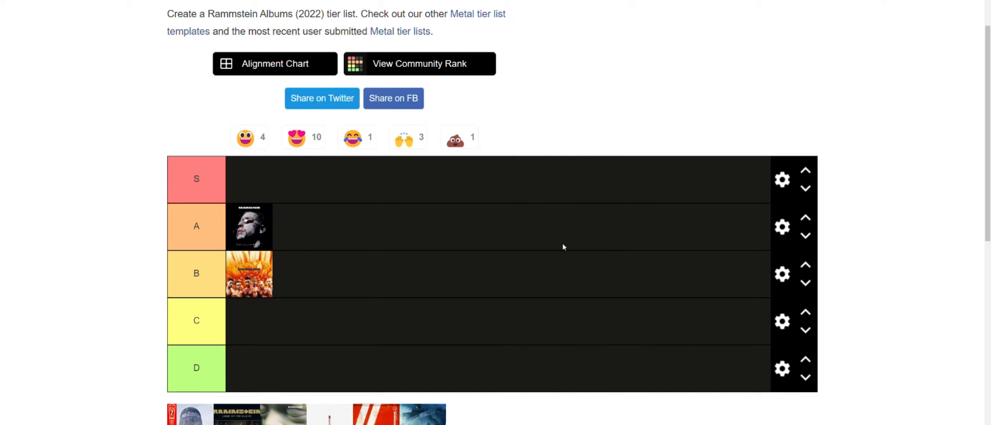
{"action": "mouse_move", "coordinate": [529, 260]}
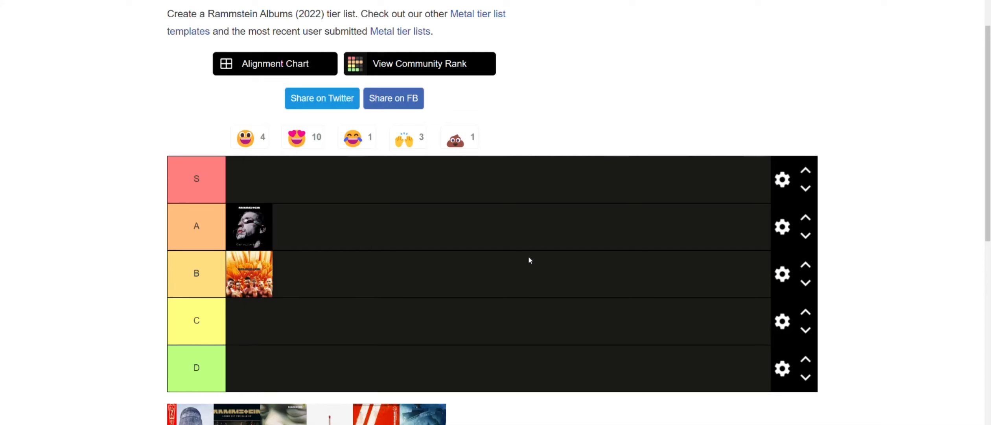
{"action": "mouse_move", "coordinate": [527, 261]}
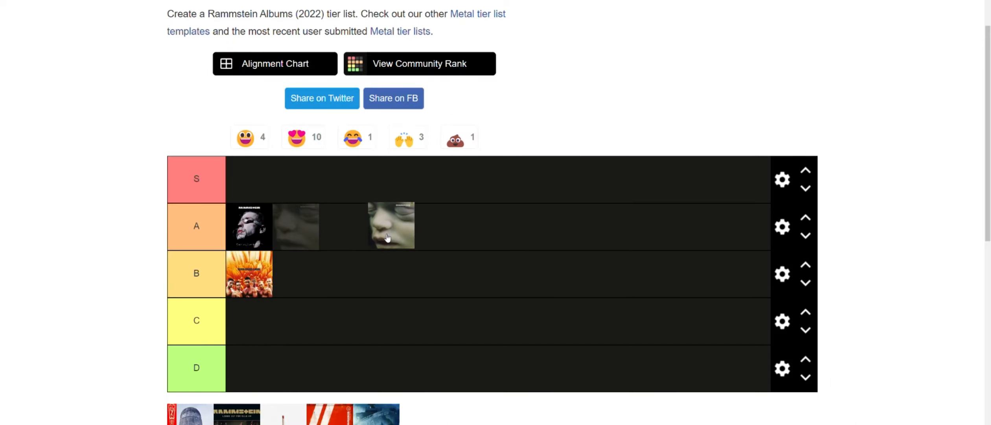
- Drop the grey-green face cover into tier S and open the enlarged image
{"action": "left_click_drag", "start_coordinate": [390, 226], "coordinate": [249, 178]}
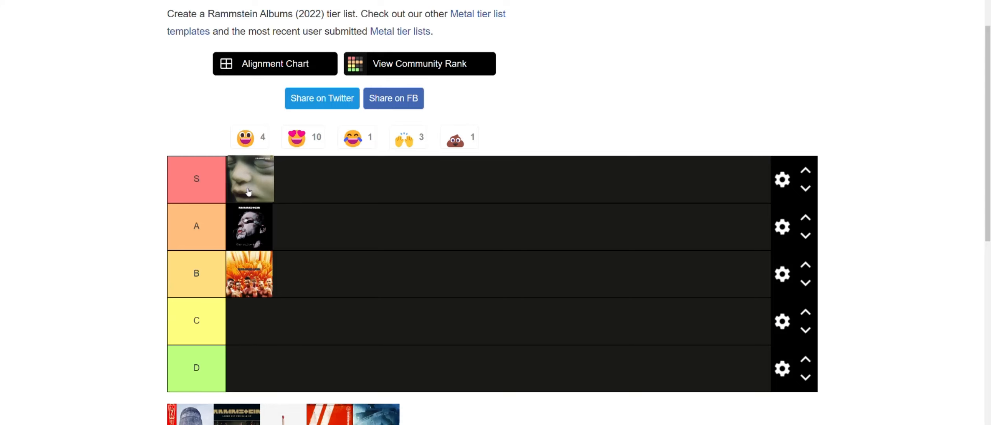
{"action": "mouse_move", "coordinate": [268, 196]}
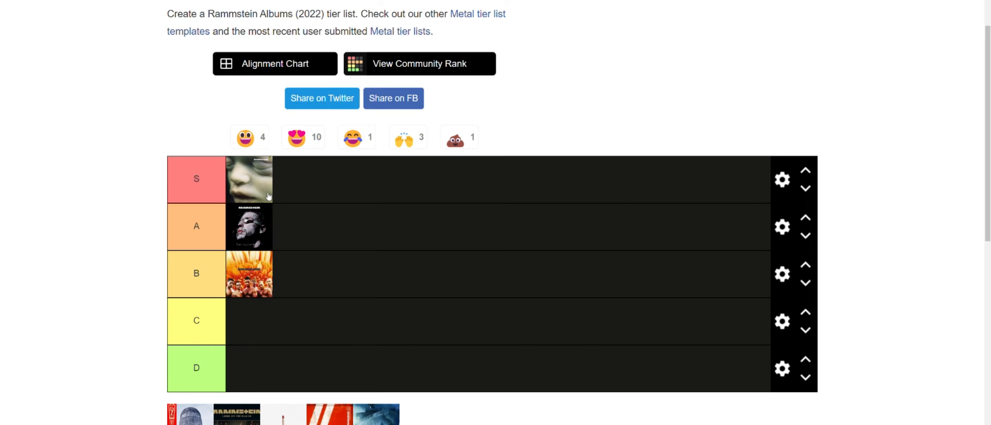
{"action": "left_click", "coordinate": [250, 180]}
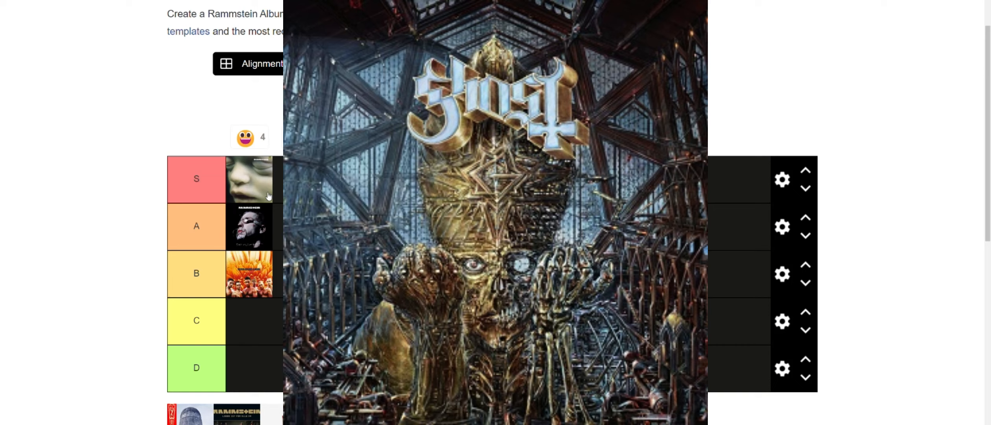
{"action": "mouse_move", "coordinate": [274, 327]}
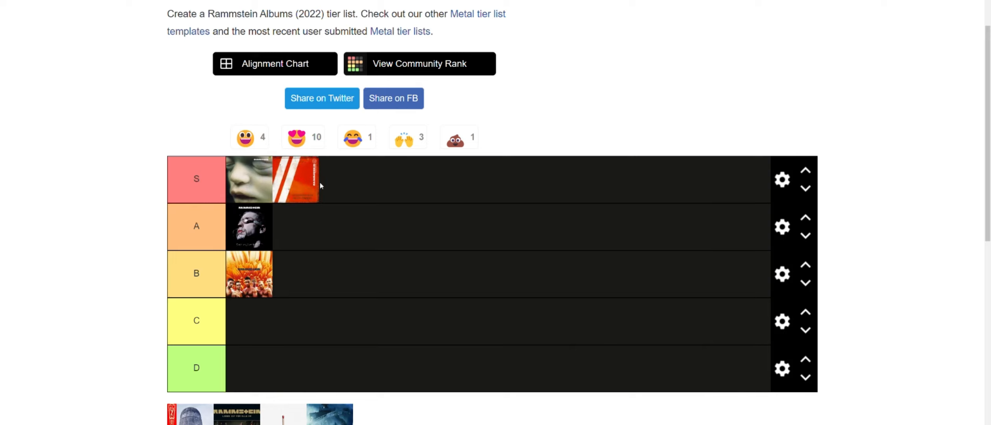
{"action": "mouse_move", "coordinate": [342, 177]}
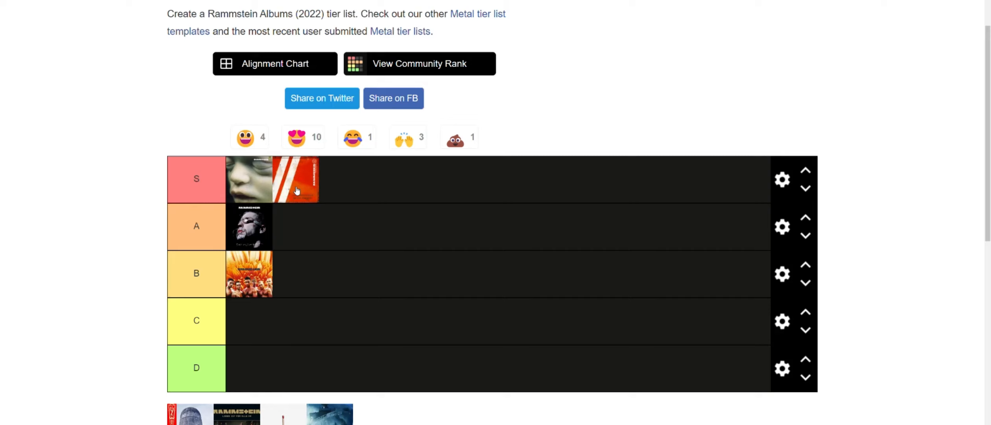
{"action": "mouse_move", "coordinate": [361, 364]}
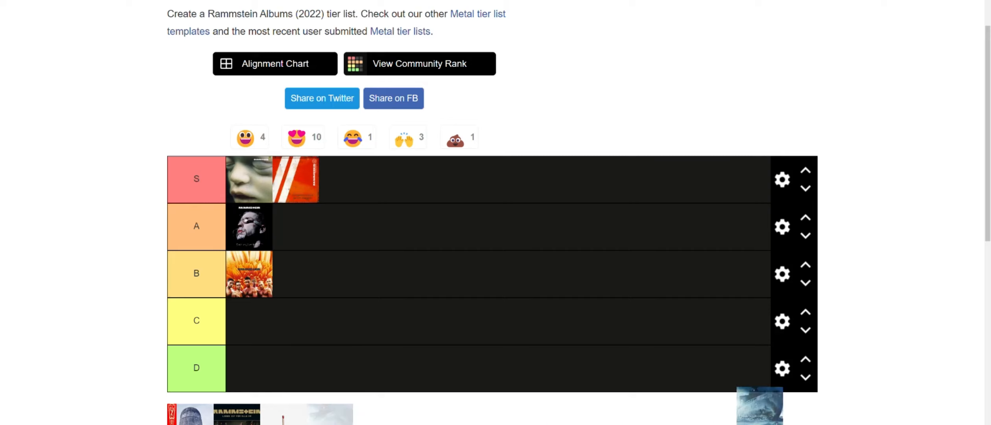
- Drop the icy blue stormy cover into tier B after the orange band cover
{"action": "left_click_drag", "start_coordinate": [759, 406], "coordinate": [610, 300]}
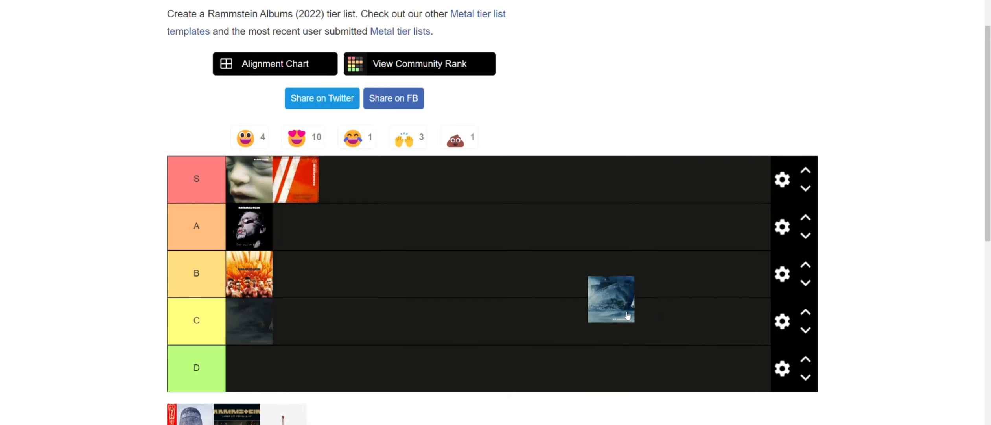
{"action": "left_click_drag", "start_coordinate": [610, 299], "coordinate": [297, 273]}
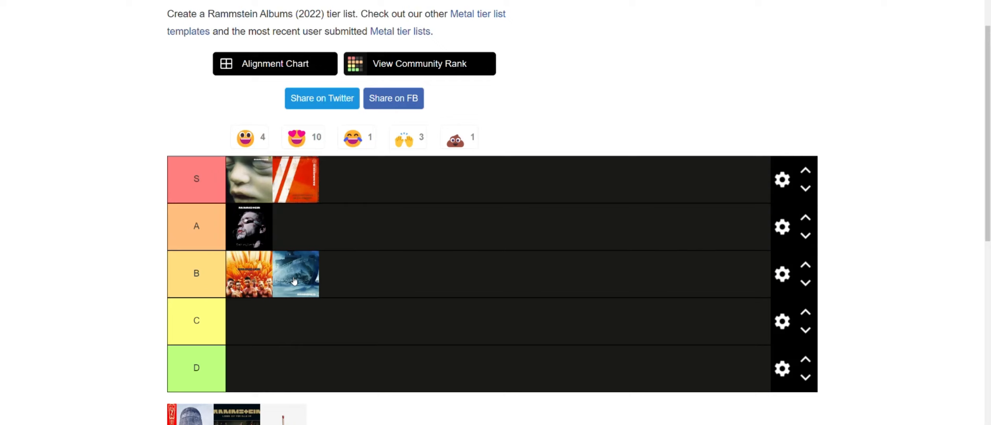
{"action": "mouse_move", "coordinate": [294, 182]}
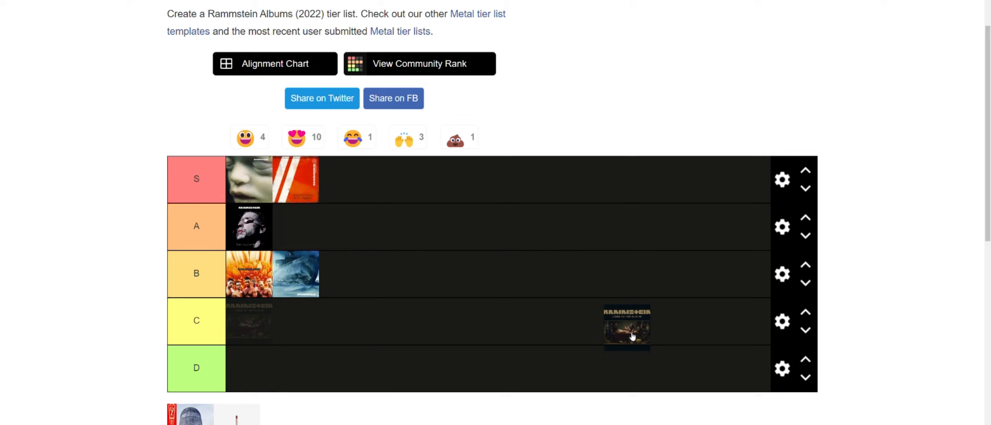
{"action": "left_click_drag", "start_coordinate": [627, 327], "coordinate": [249, 367]}
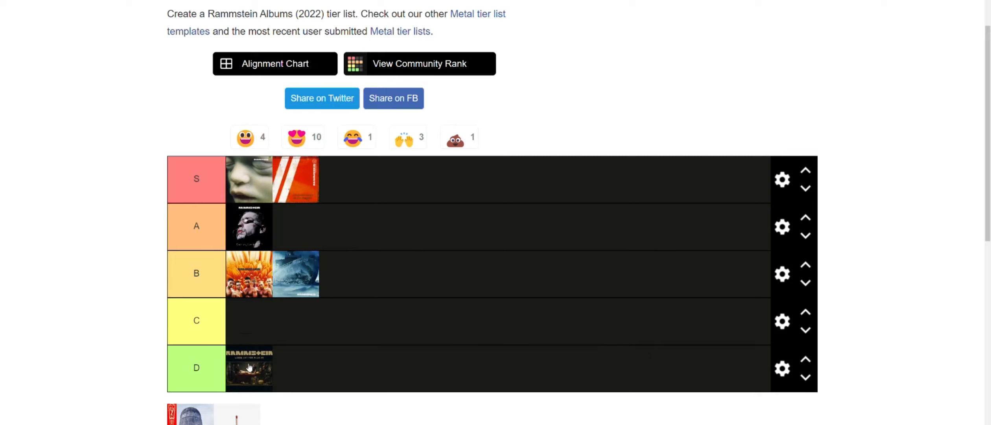
{"action": "mouse_move", "coordinate": [399, 352]}
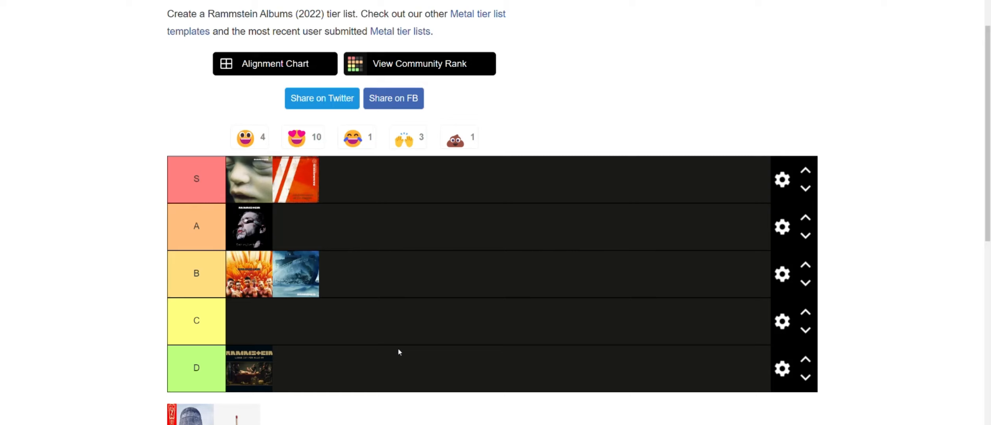
{"action": "mouse_move", "coordinate": [259, 377]}
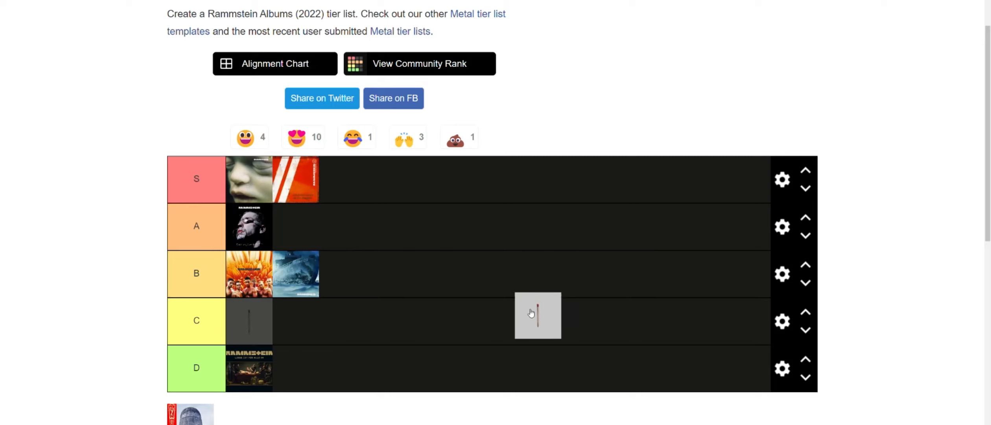
- Carry the white matchstick cover from the pool and release it in the C row
{"action": "left_click_drag", "start_coordinate": [538, 314], "coordinate": [605, 282]}
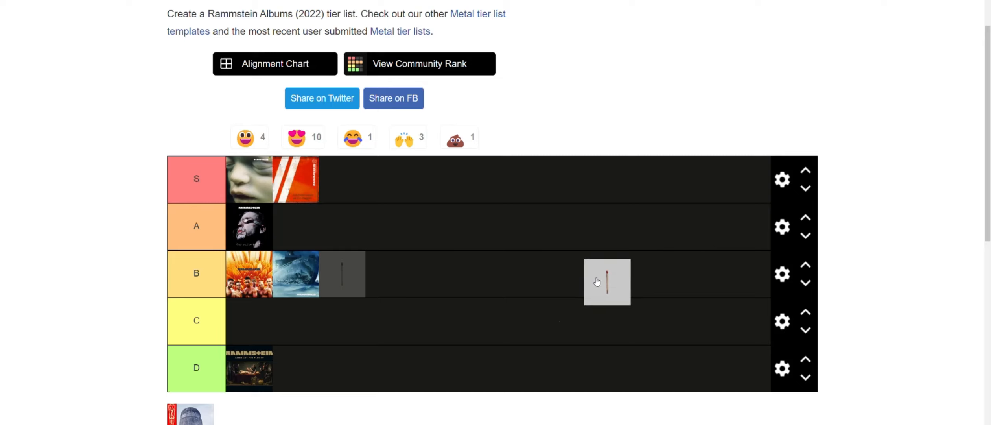
{"action": "left_click_drag", "start_coordinate": [606, 282], "coordinate": [629, 277]}
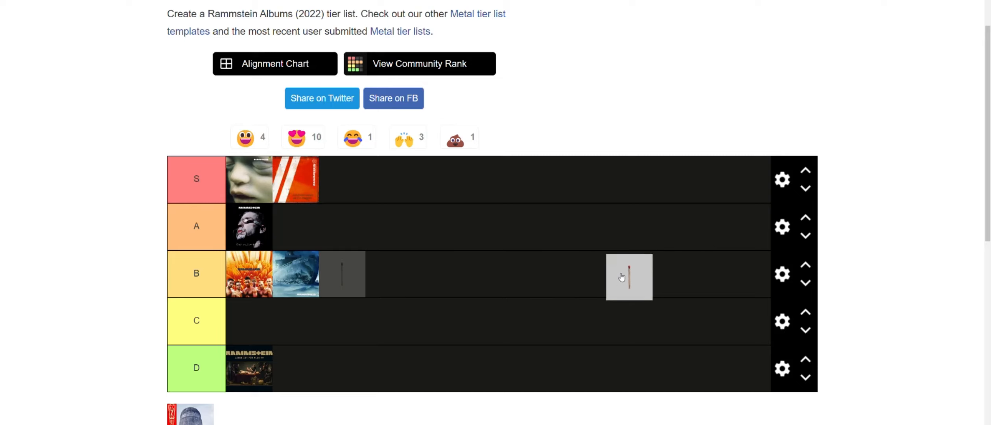
{"action": "left_click_drag", "start_coordinate": [622, 277], "coordinate": [695, 280]}
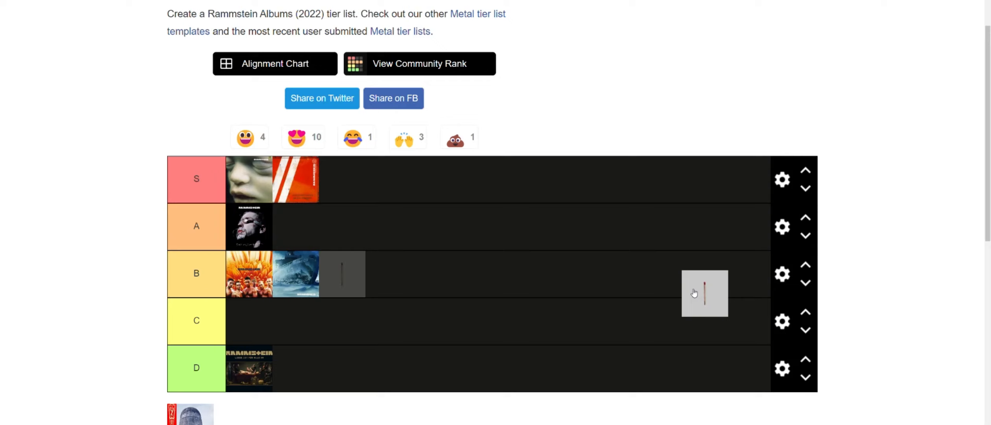
{"action": "left_click_drag", "start_coordinate": [704, 293], "coordinate": [519, 298]}
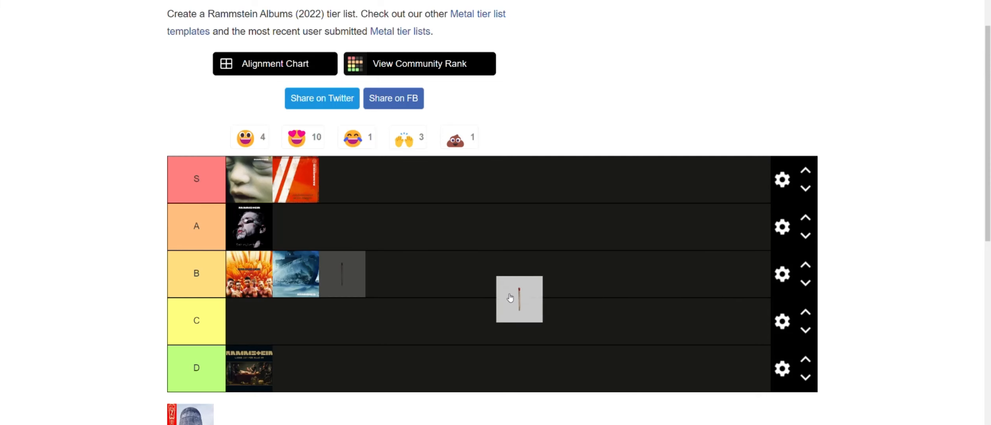
{"action": "left_click_drag", "start_coordinate": [519, 299], "coordinate": [530, 281]}
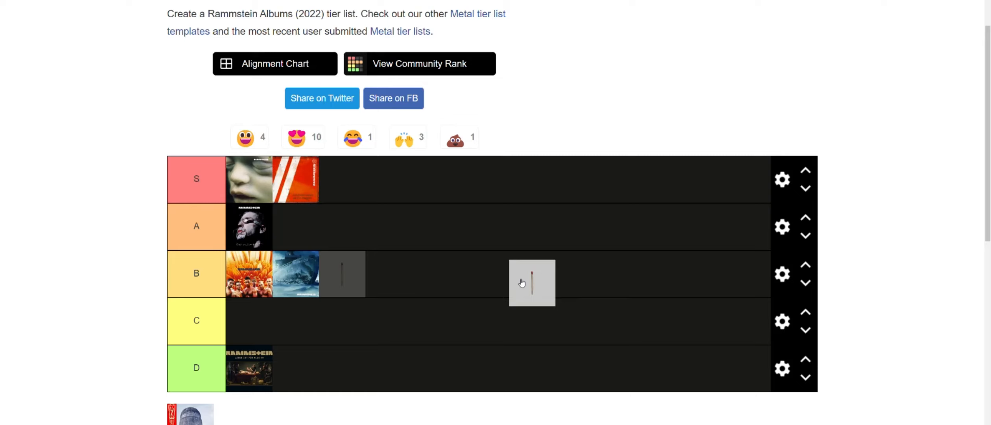
{"action": "left_click_drag", "start_coordinate": [532, 283], "coordinate": [592, 285]}
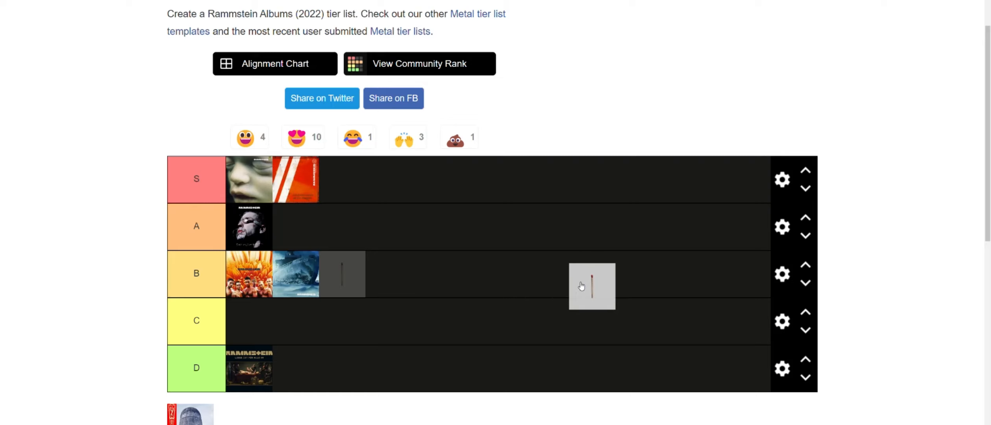
{"action": "left_click_drag", "start_coordinate": [592, 285], "coordinate": [653, 330]}
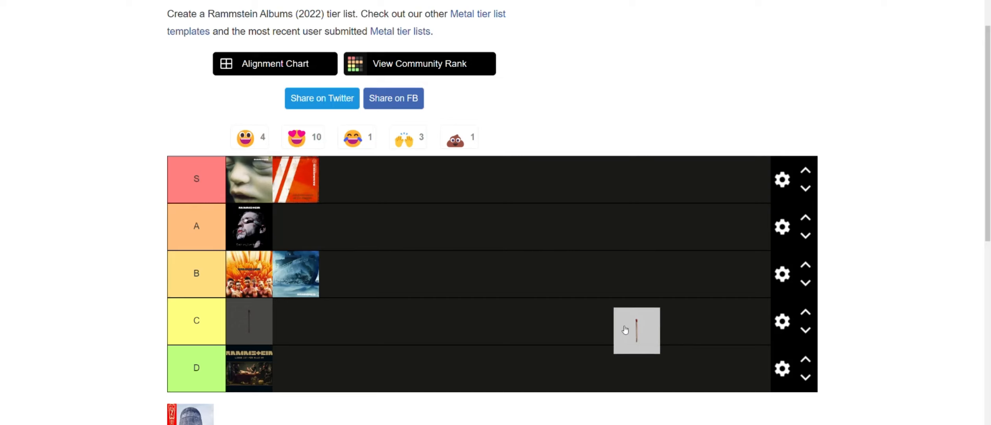
{"action": "left_click_drag", "start_coordinate": [636, 330], "coordinate": [300, 274]}
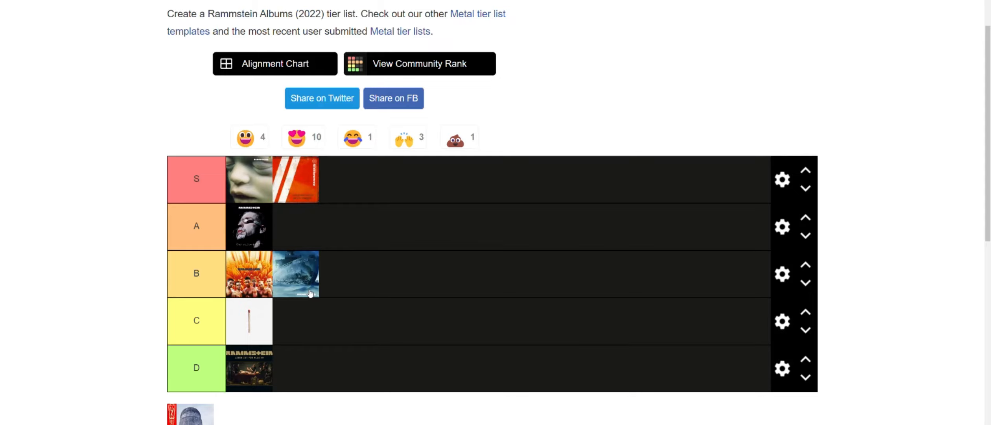
{"action": "mouse_move", "coordinate": [255, 319]}
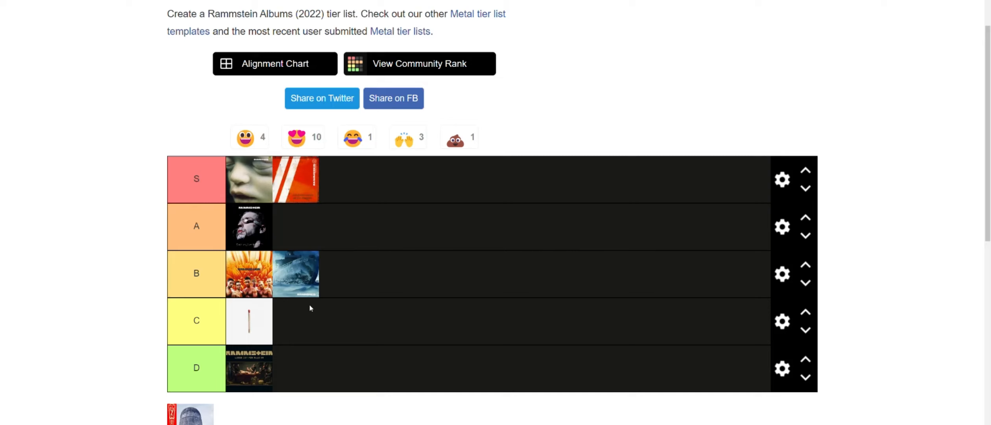
{"action": "mouse_move", "coordinate": [297, 294]}
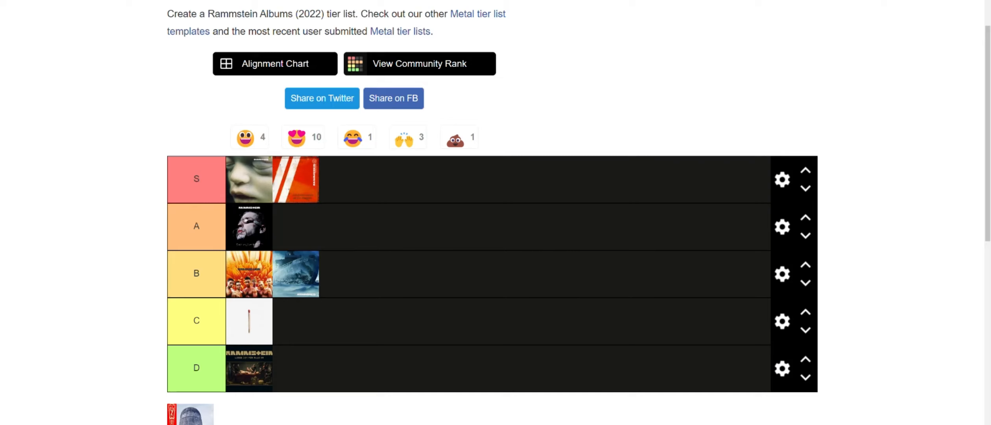
- Place the last pool image, the red and grey tower cover, after the dark face cover in A
{"action": "left_click_drag", "start_coordinate": [189, 414], "coordinate": [546, 333]}
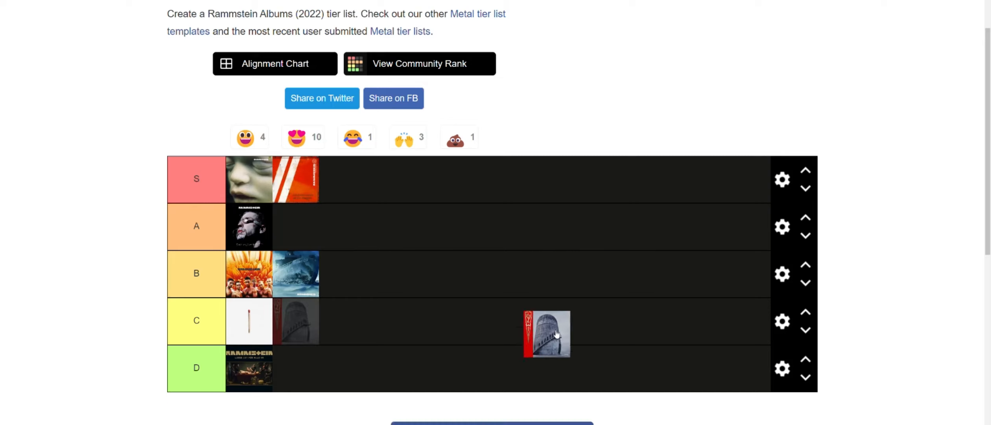
{"action": "left_click_drag", "start_coordinate": [547, 333], "coordinate": [623, 279]}
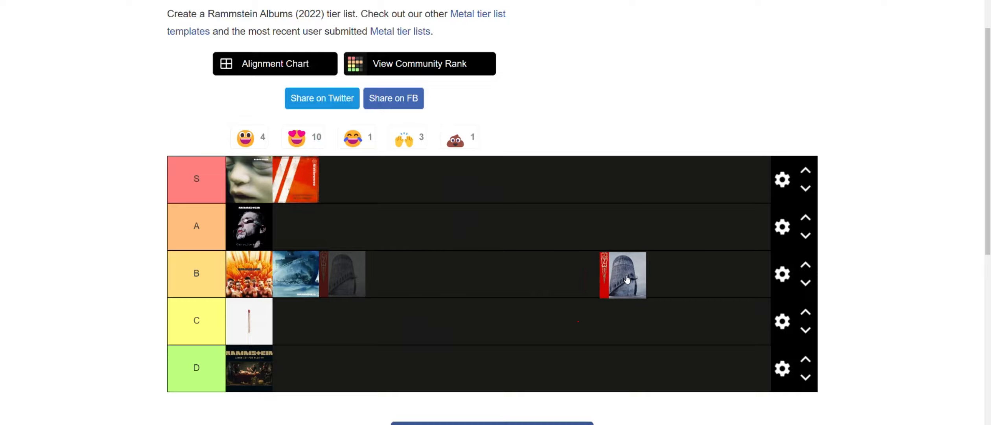
{"action": "left_click_drag", "start_coordinate": [623, 274], "coordinate": [635, 265]}
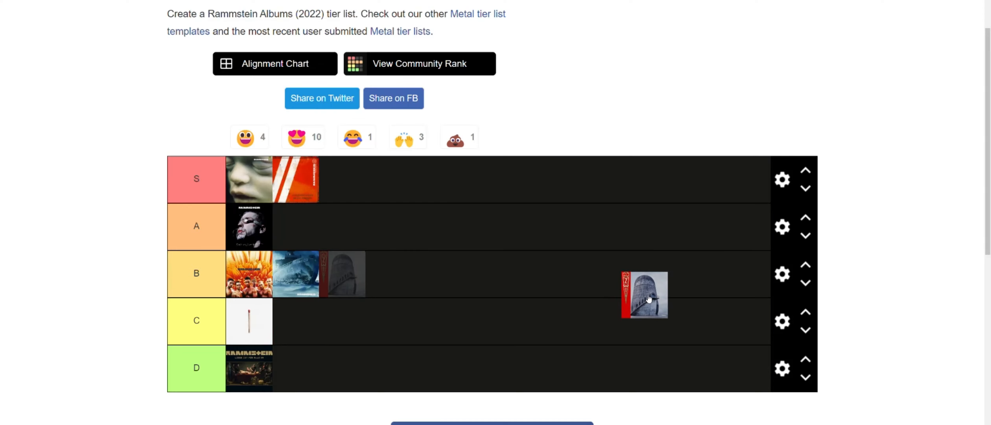
{"action": "left_click_drag", "start_coordinate": [644, 296], "coordinate": [310, 234]}
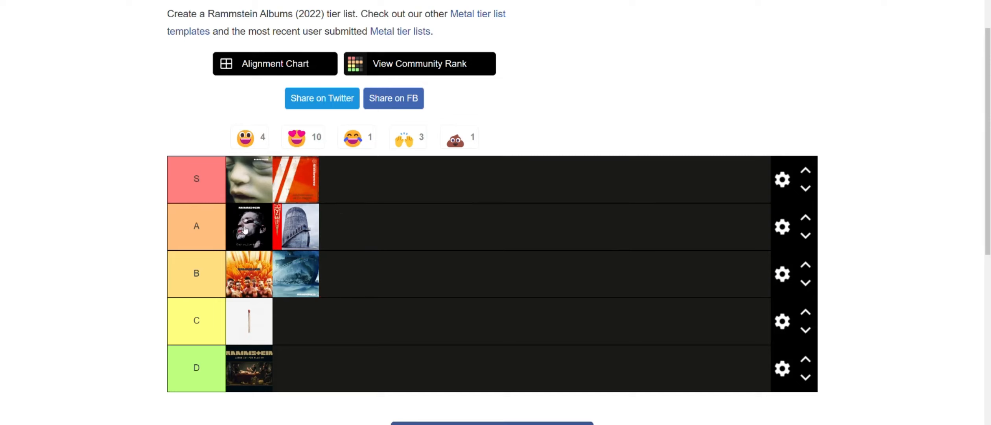
{"action": "mouse_move", "coordinate": [310, 240]}
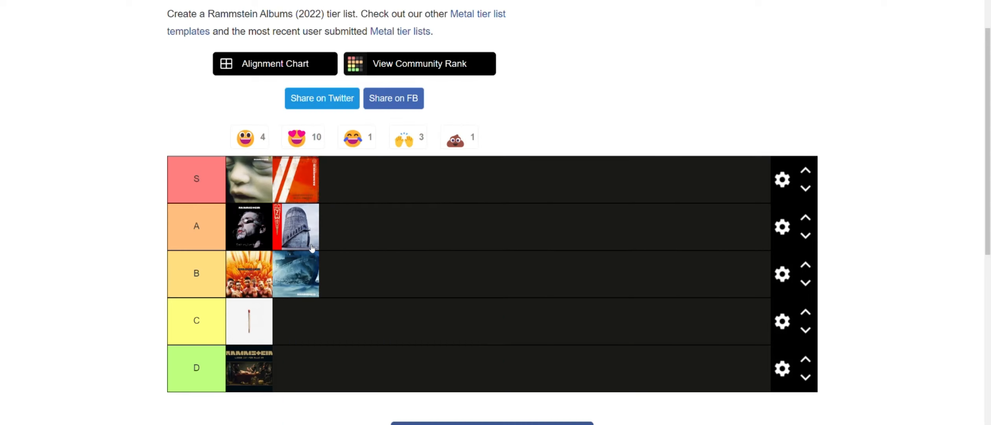
{"action": "mouse_move", "coordinate": [329, 295]}
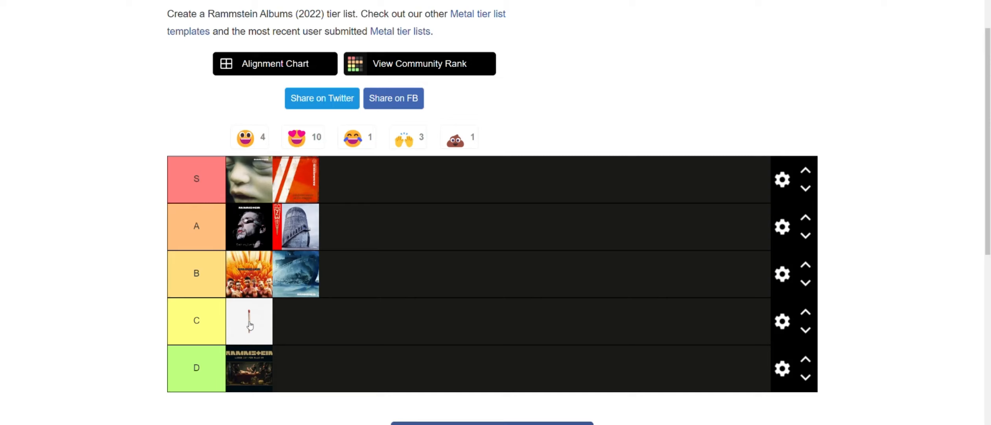
{"action": "mouse_move", "coordinate": [255, 329]}
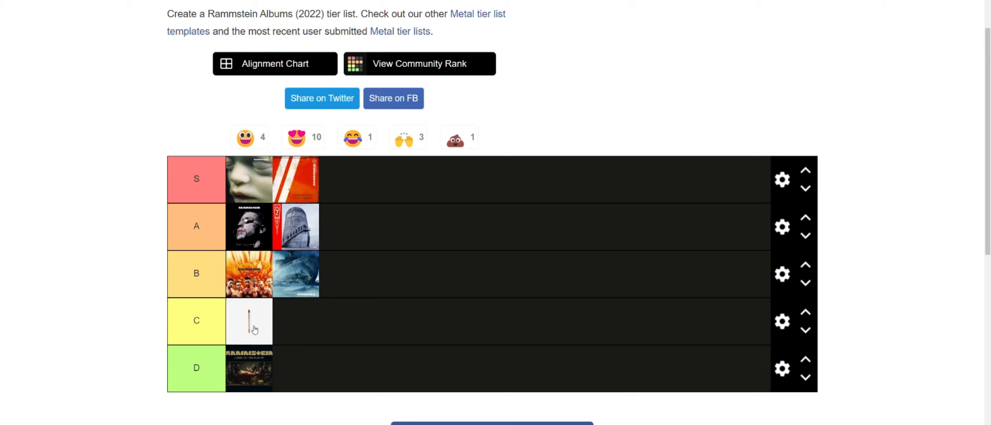
{"action": "mouse_move", "coordinate": [258, 333]}
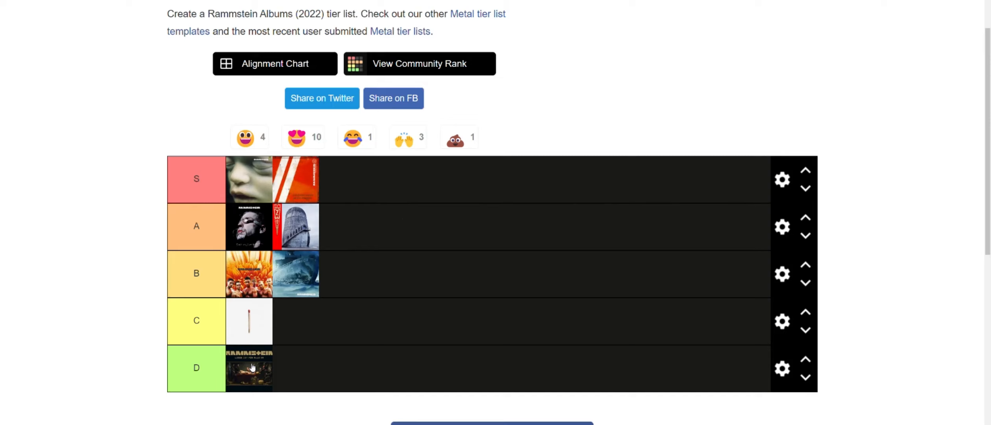
{"action": "mouse_move", "coordinate": [325, 377]}
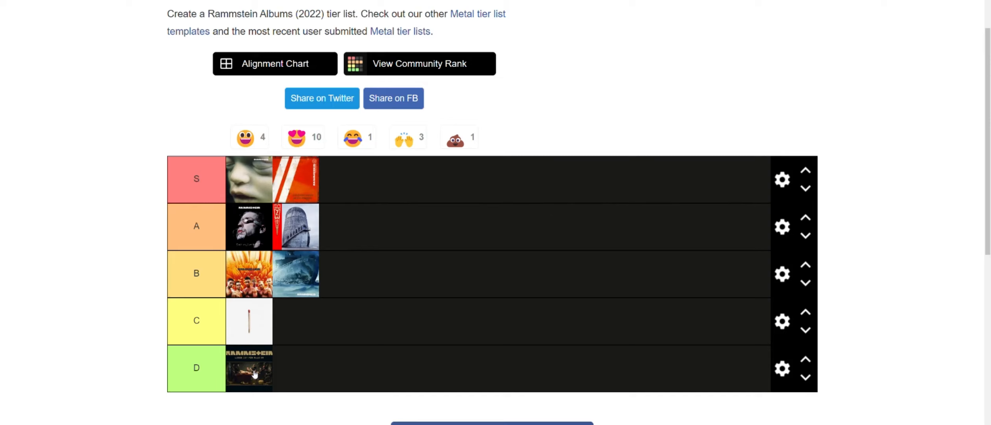
{"action": "mouse_move", "coordinate": [695, 210]}
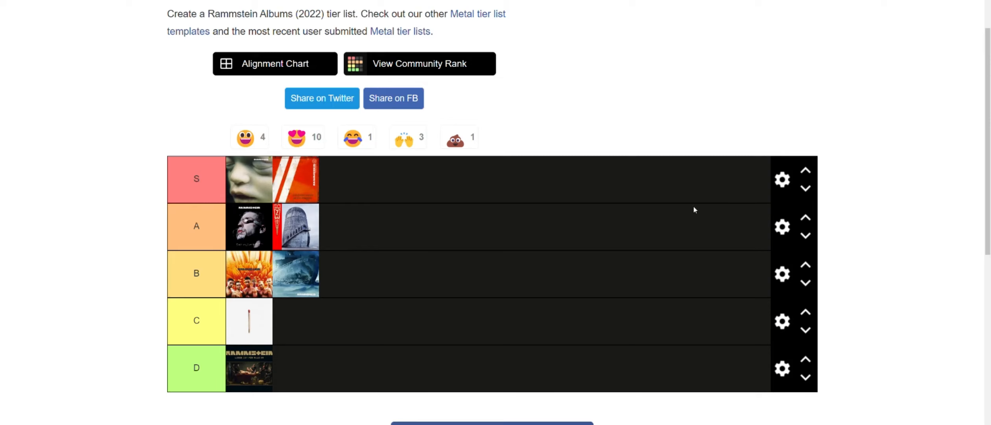
{"action": "mouse_move", "coordinate": [315, 234]}
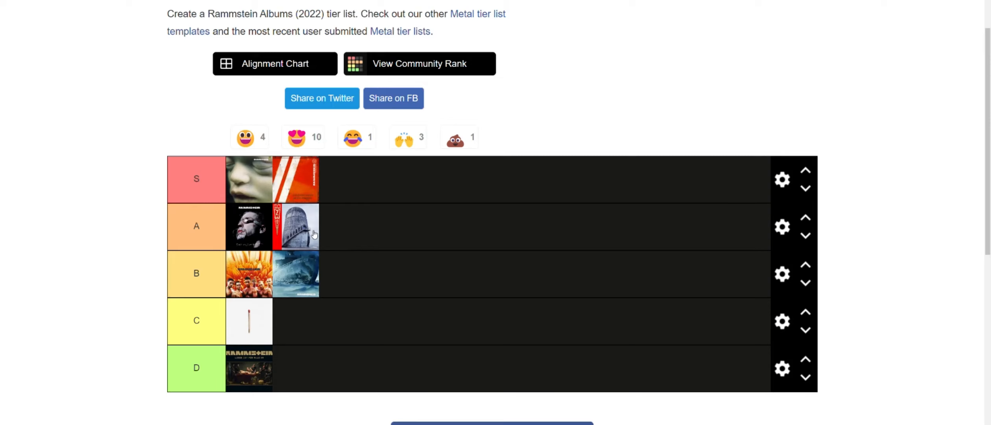